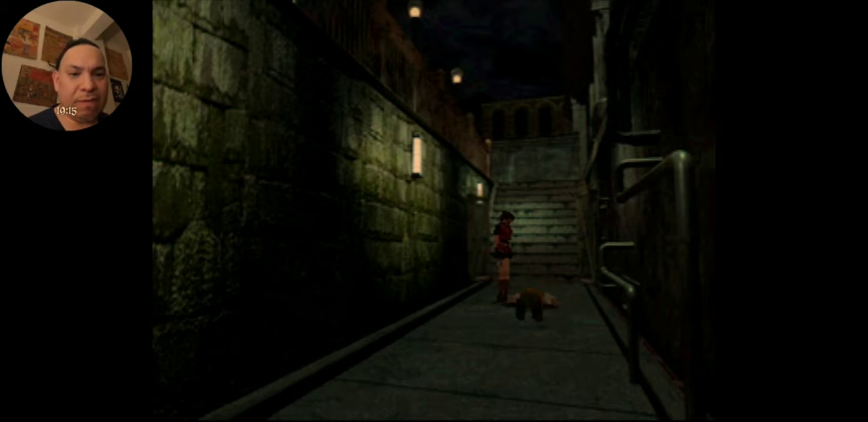
- Pick up the Special Key from the floor and agree to use the computer
key(tab)
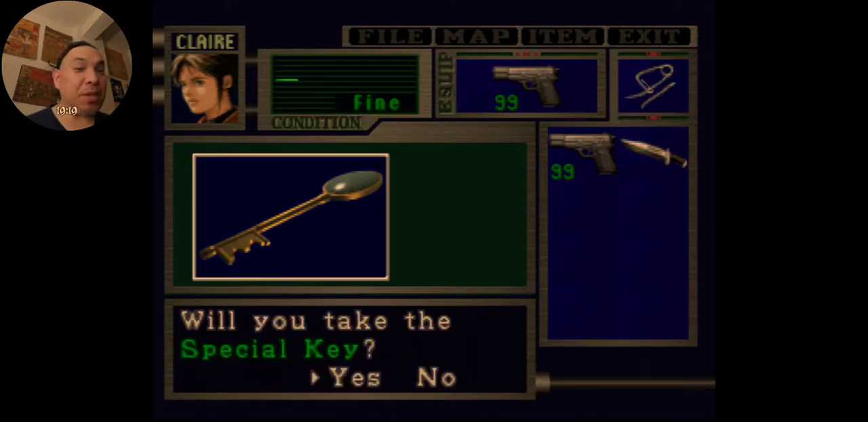
click(354, 378)
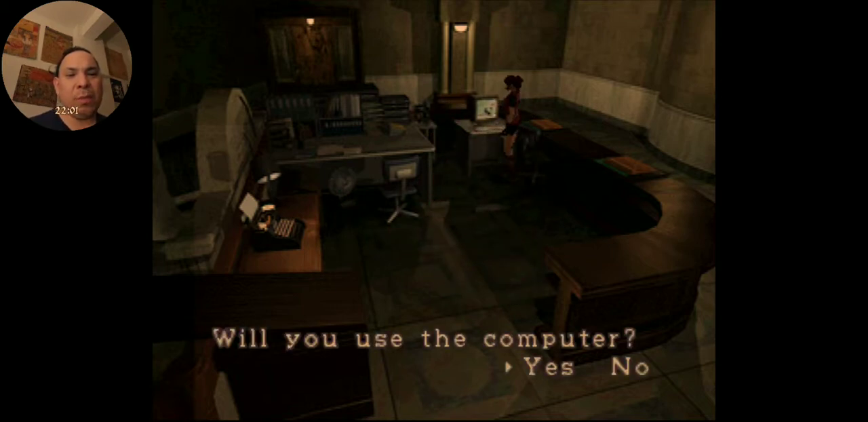
click(550, 367)
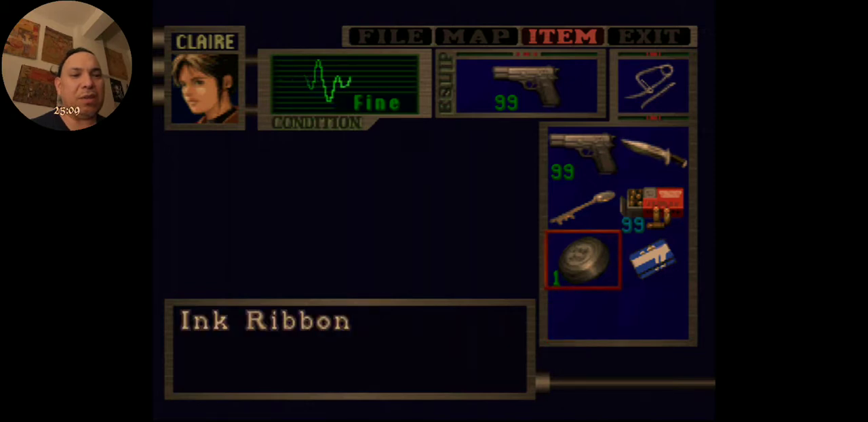
- Choose an action for the blue inventory item and start reading the report
click(653, 261)
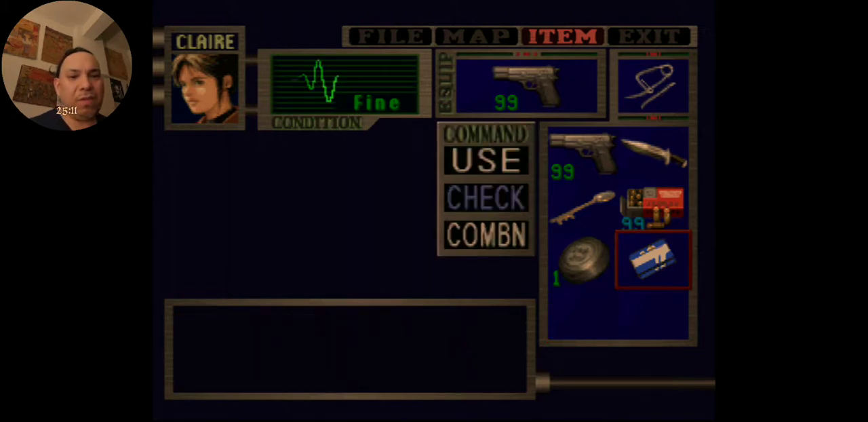
click(485, 197)
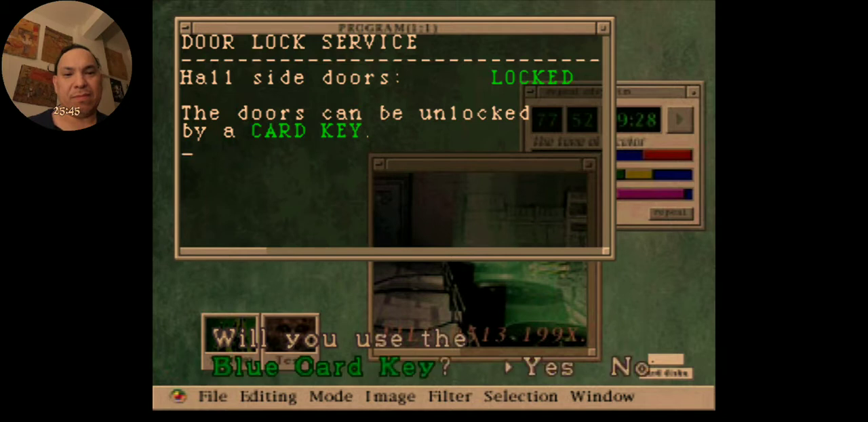
click(549, 366)
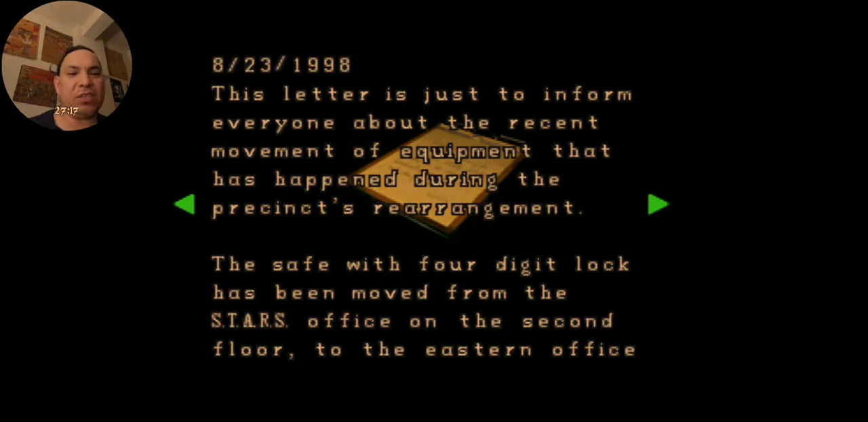
click(658, 203)
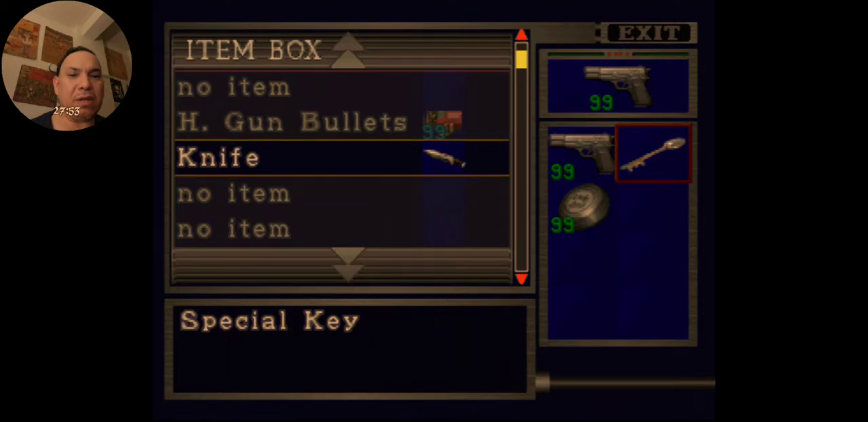
scroll(down, 3)
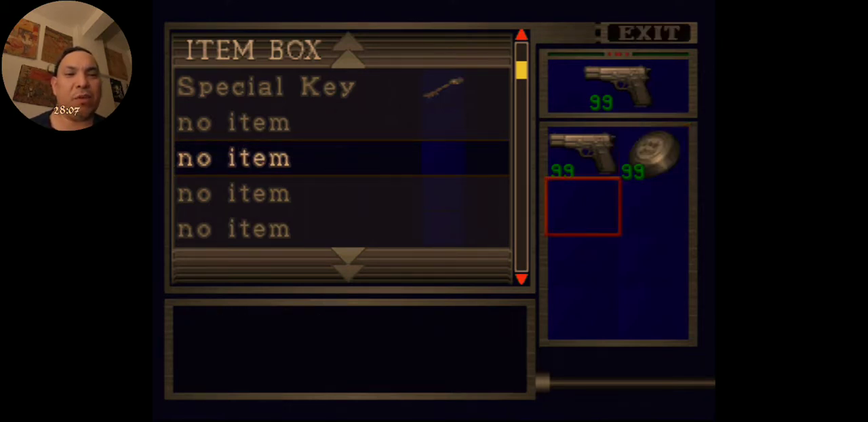
key(Right)
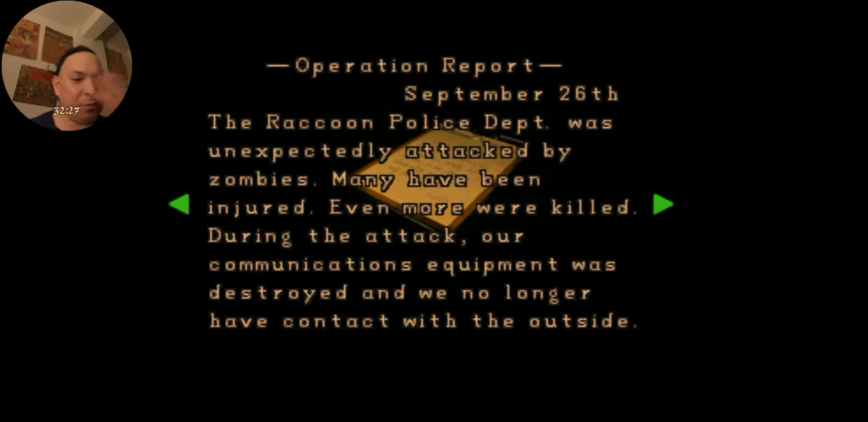
- Page through the Operation Report up to the weapon storage section
click(661, 203)
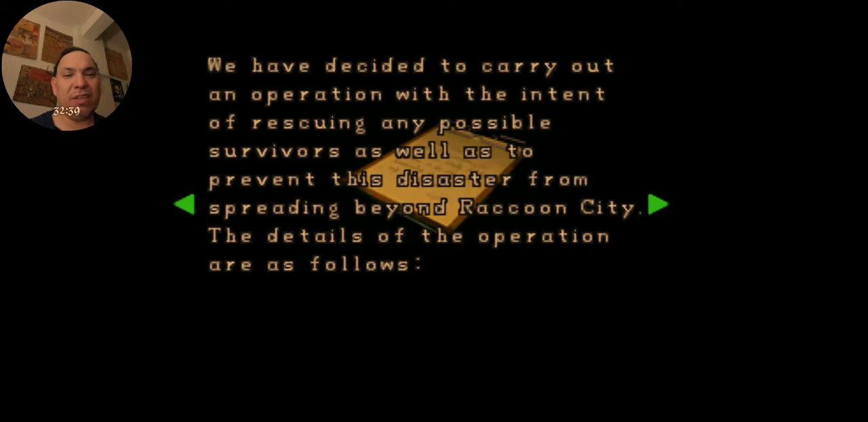
click(657, 204)
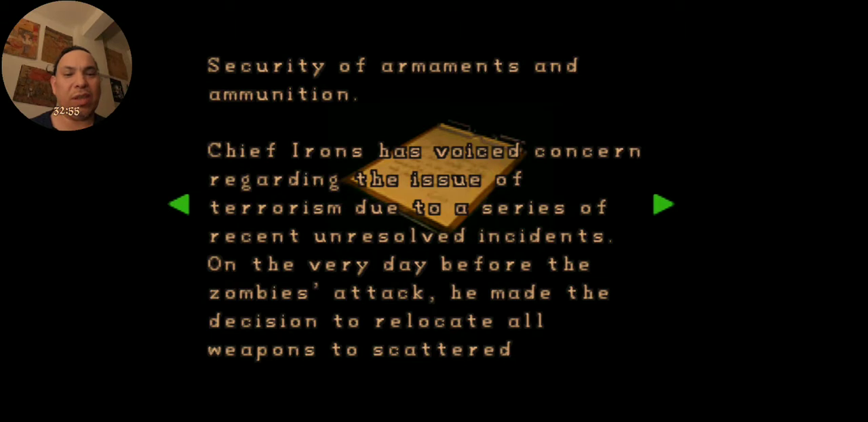
click(662, 204)
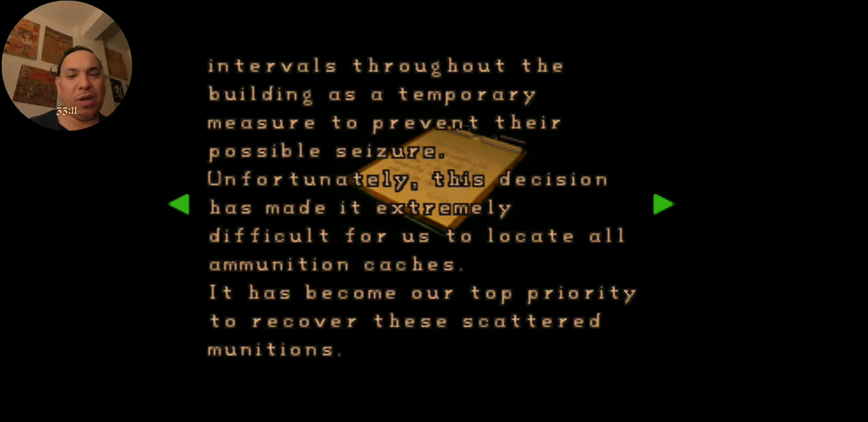
click(661, 203)
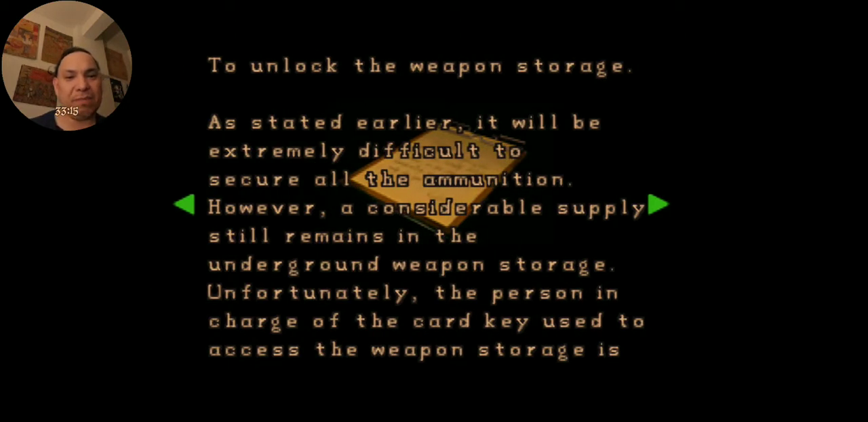
click(658, 204)
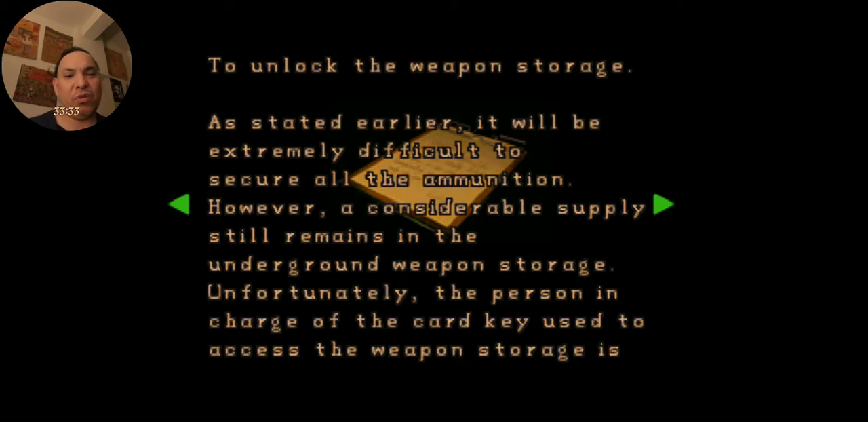
- Read the remaining pages through the licker entry and close the report
click(661, 203)
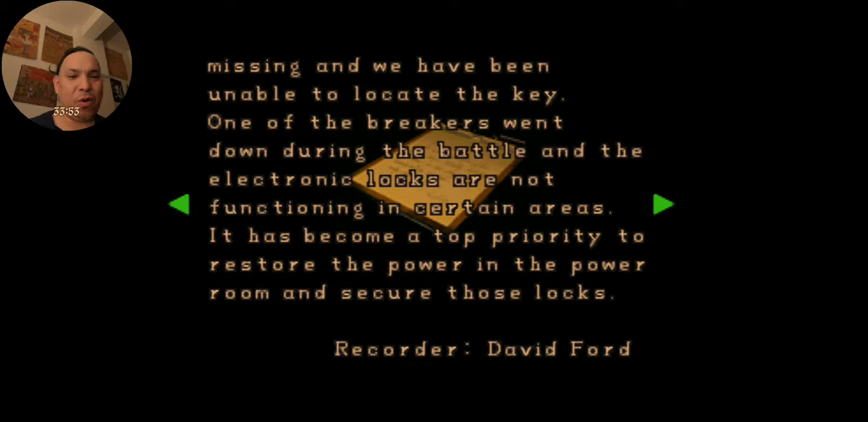
click(663, 204)
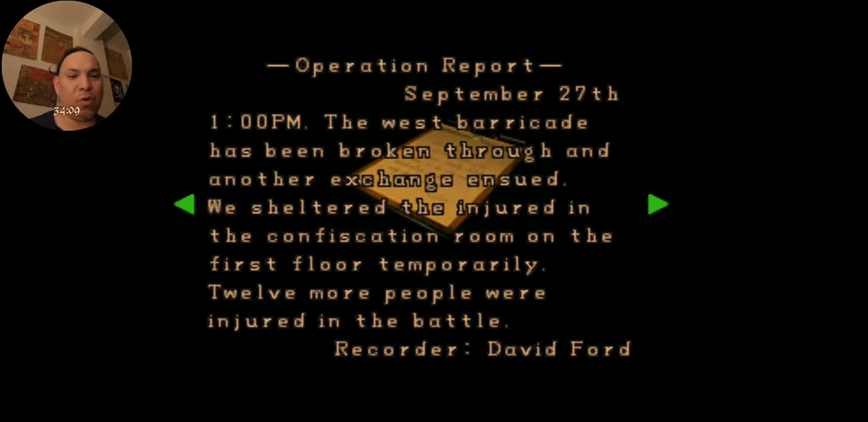
click(657, 204)
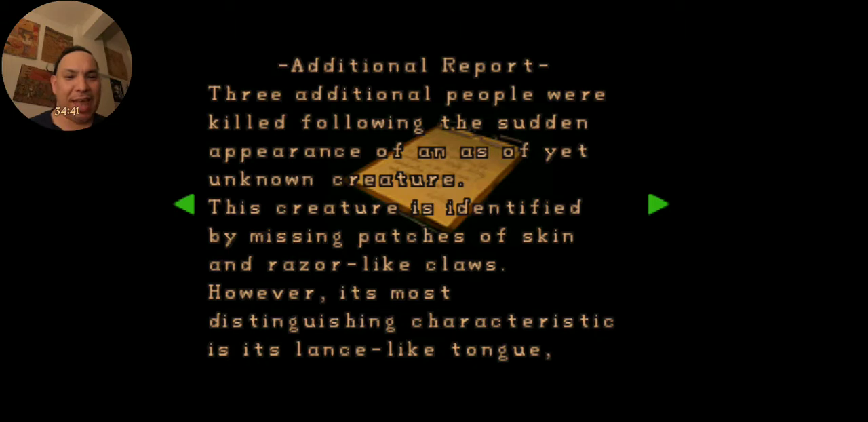
click(657, 203)
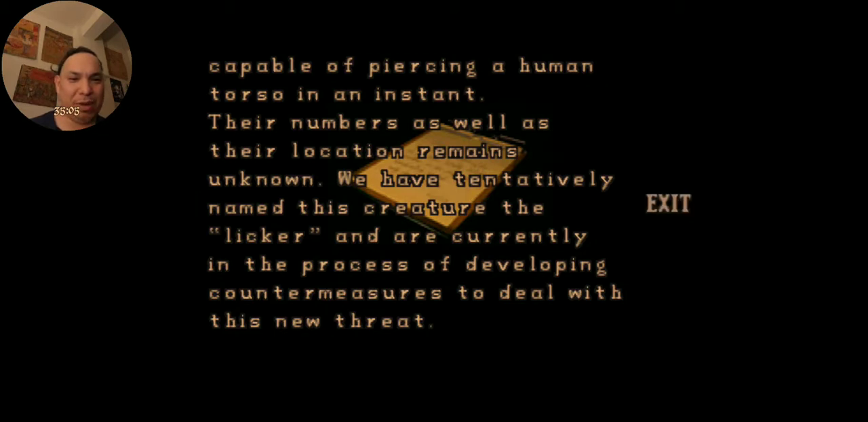
click(668, 204)
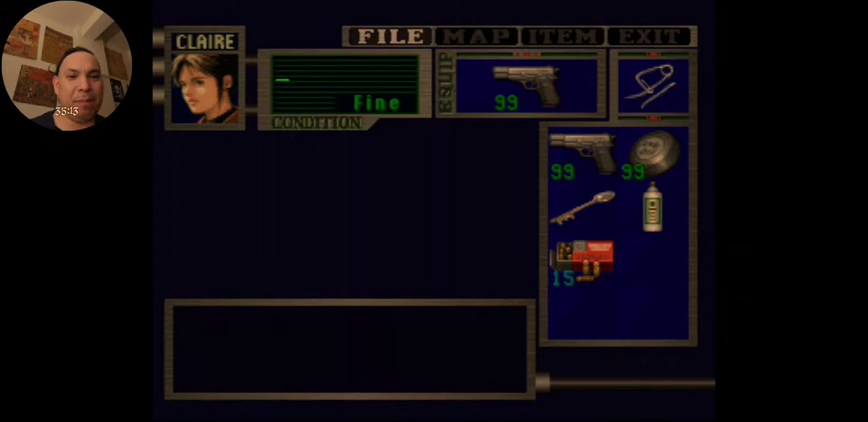
- Return from the inventory and walk Claire to the office locker
click(477, 36)
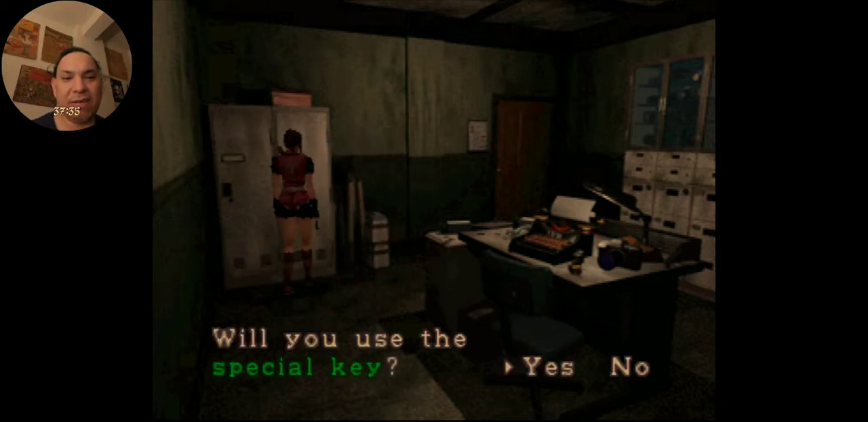
- Use the special key on the locker and accept changing Claire's clothes
click(549, 367)
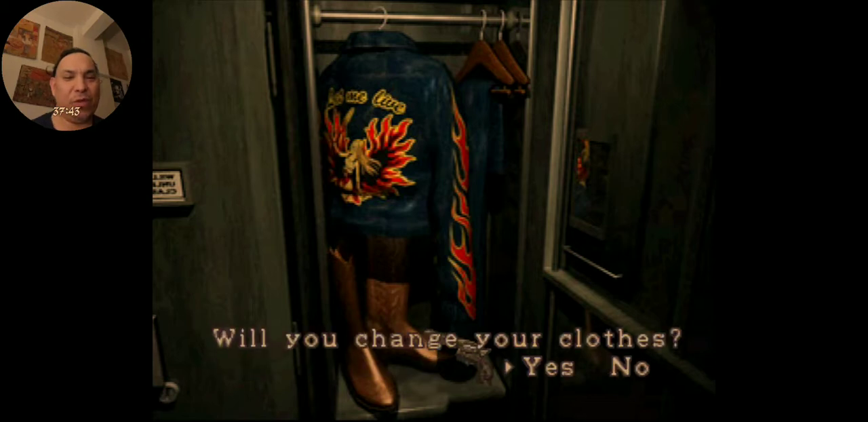
click(549, 367)
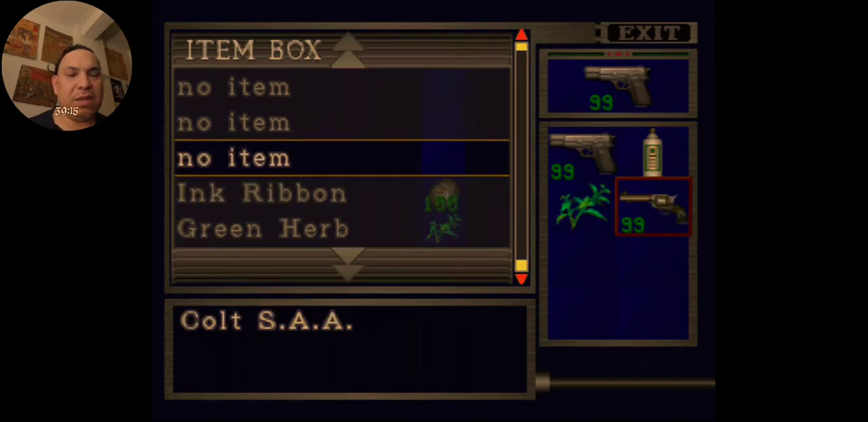
- Scroll through the item box to store the first aid spray
scroll(down, 3)
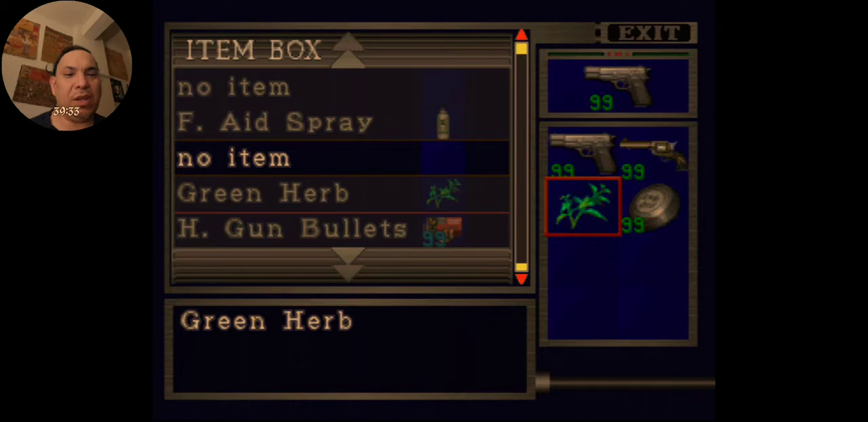
scroll(down, 3)
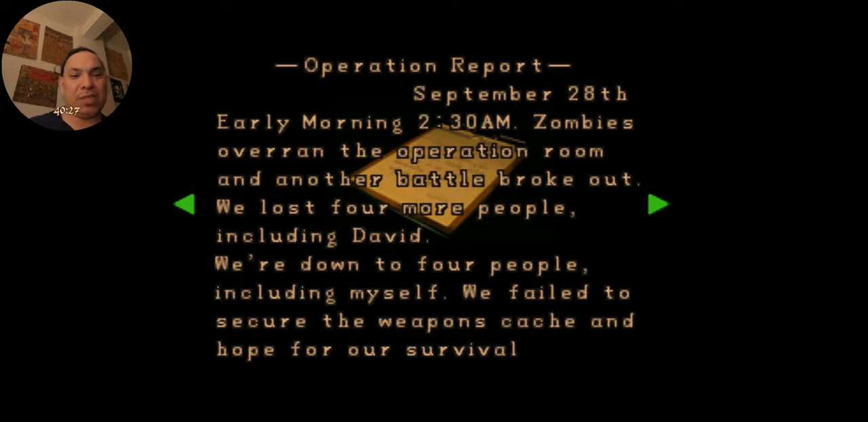
- Turn three pages of the Operation Report's sewer escape plan
click(658, 204)
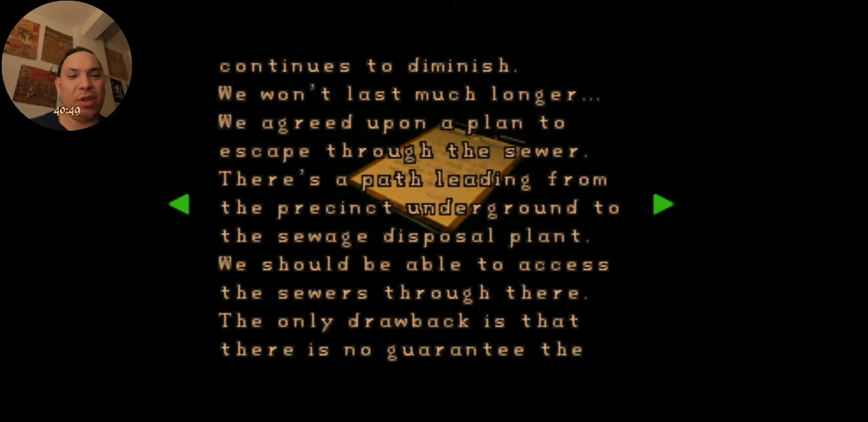
click(659, 204)
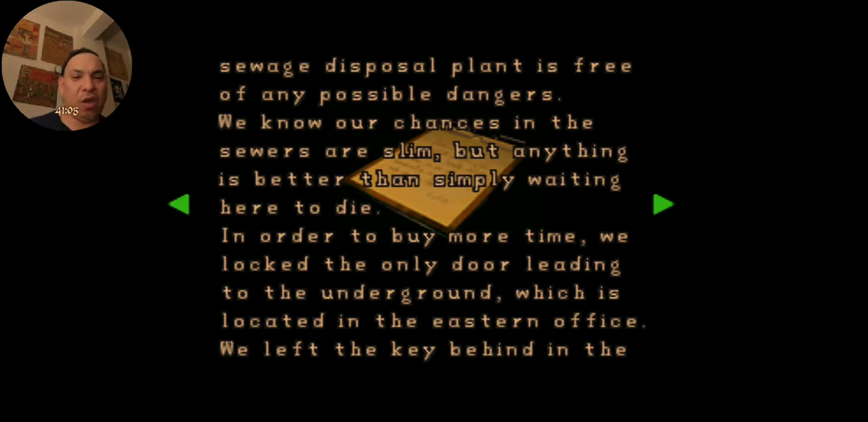
click(663, 204)
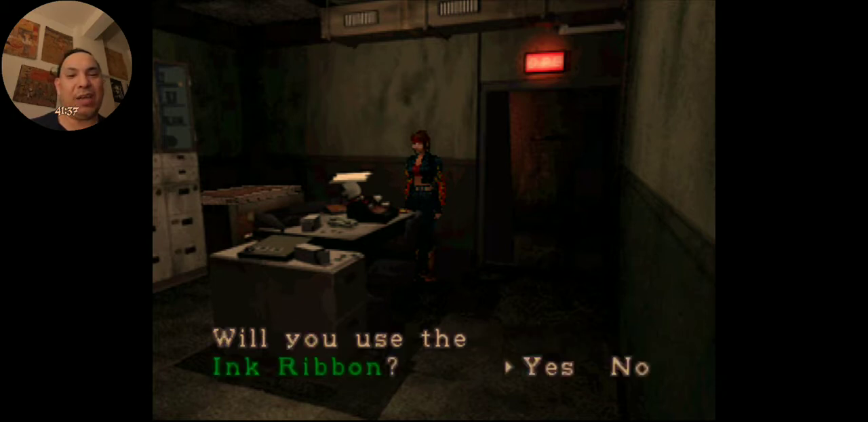
- Confirm using the Ink Ribbon to save at the typewriter
key(enter)
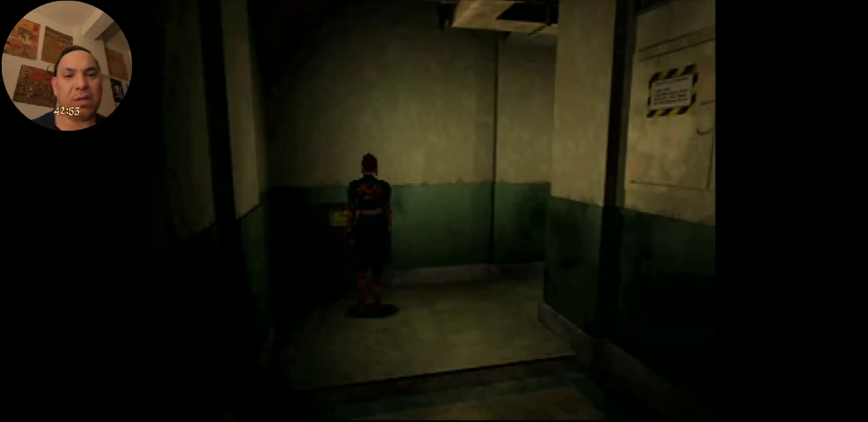
- Walk Claire out of the office down the dim concrete corridor
key(w)
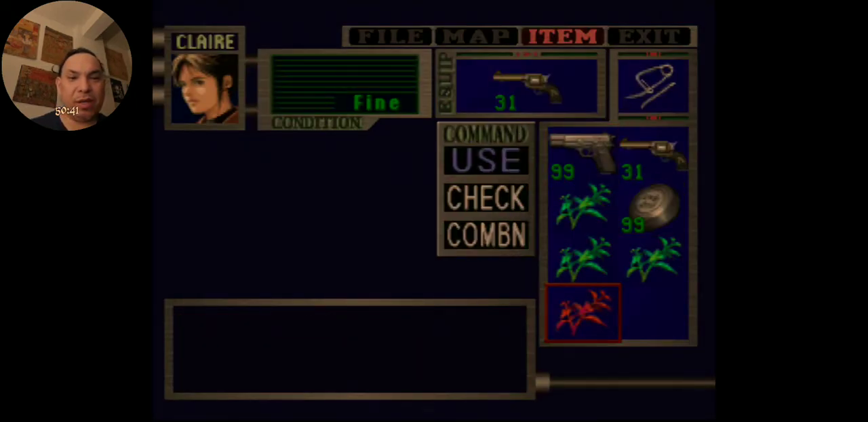
- Highlight the red herb on Claire's ITEM screen
click(486, 235)
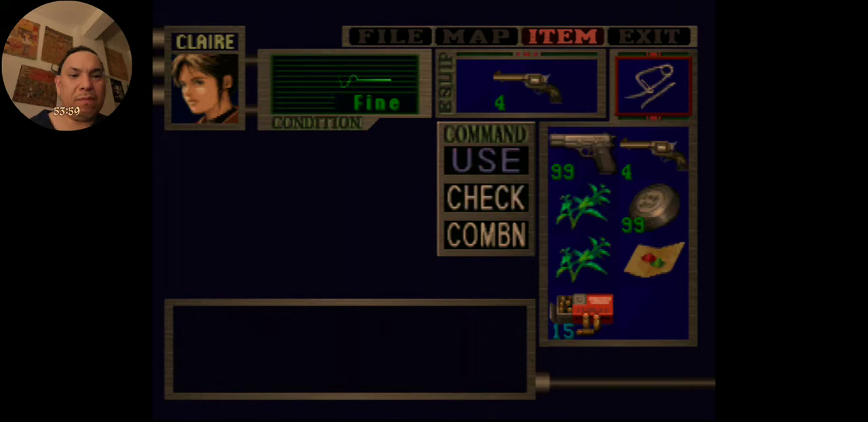
- Select the top-right special item slot in the inventory
click(653, 83)
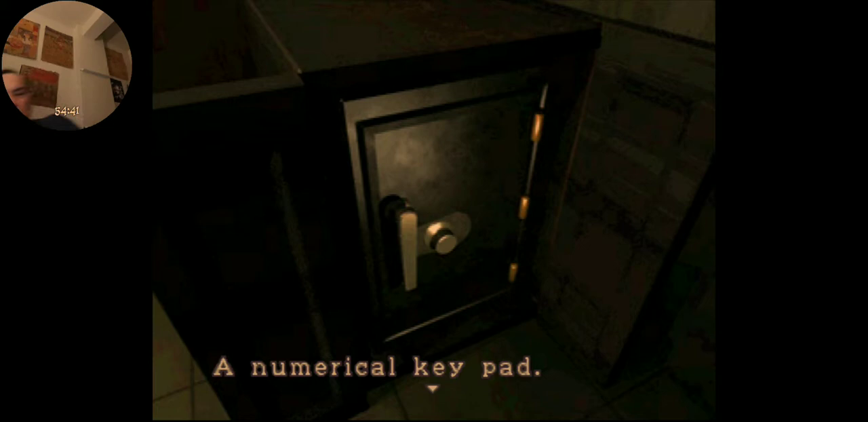
- Check the safe and read that it has a numerical key pad
key(enter)
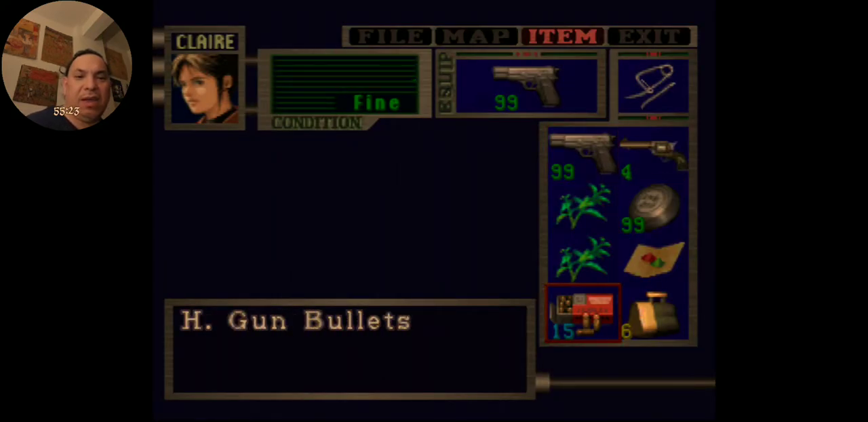
- Use one of Claire's two Green Herbs, then recheck the inventory showing one herb left
key(up)
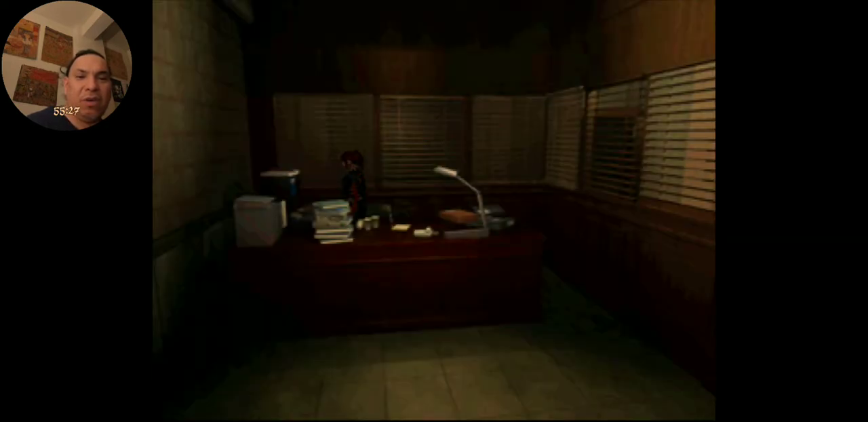
key(tab)
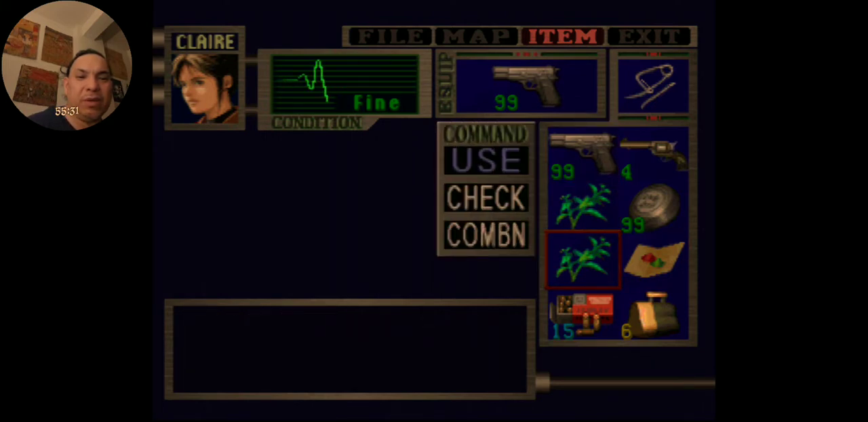
click(486, 236)
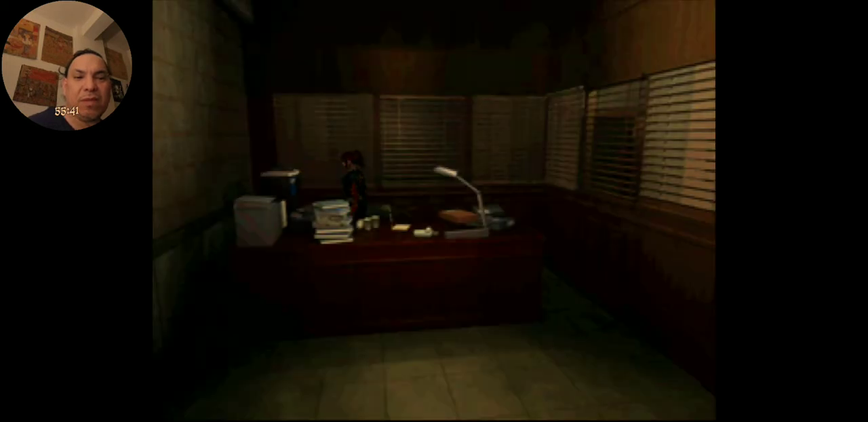
key(tab)
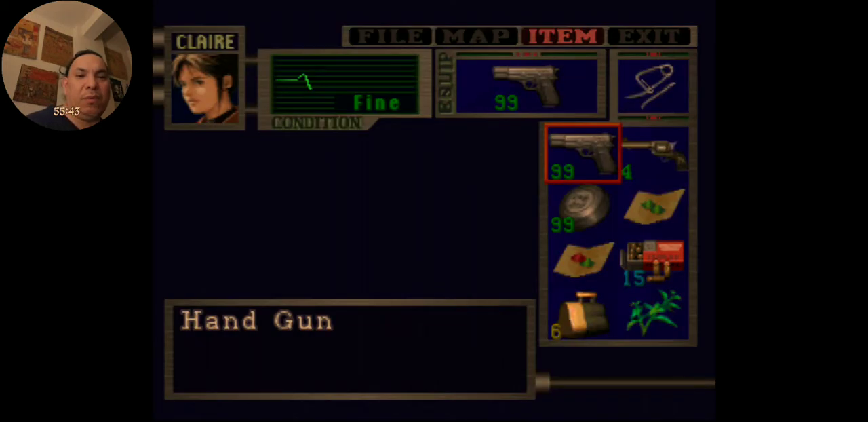